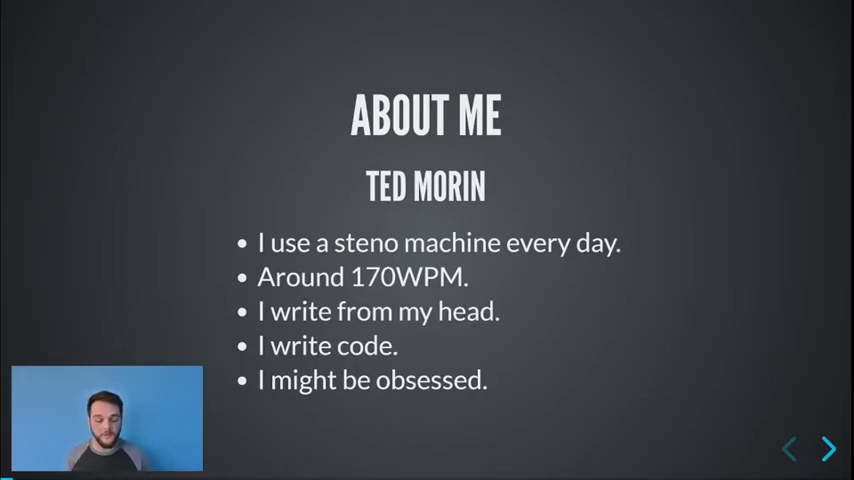
Step: Advance from the About Me slide to the 'Keyboard, meet steno' slide
{"action": "left_click", "coordinate": [828, 449]}
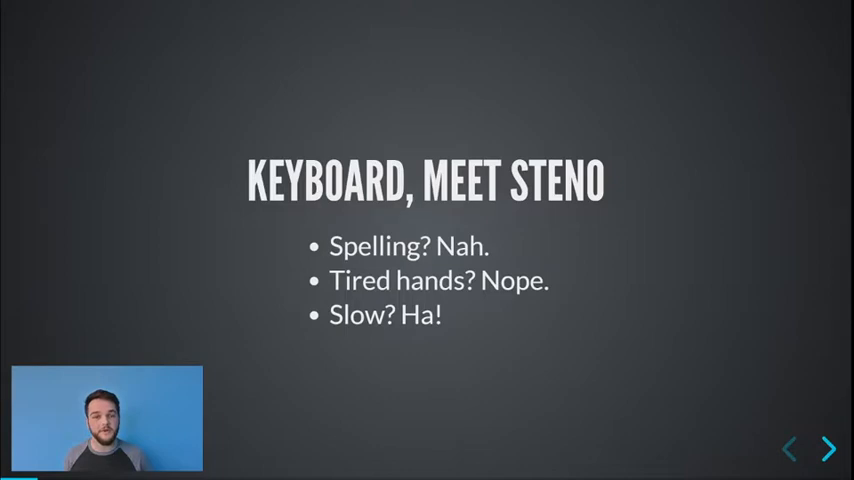
Step: Advance through the Open Steno slide to the 'It's hard!' slide
{"action": "left_click", "coordinate": [829, 449]}
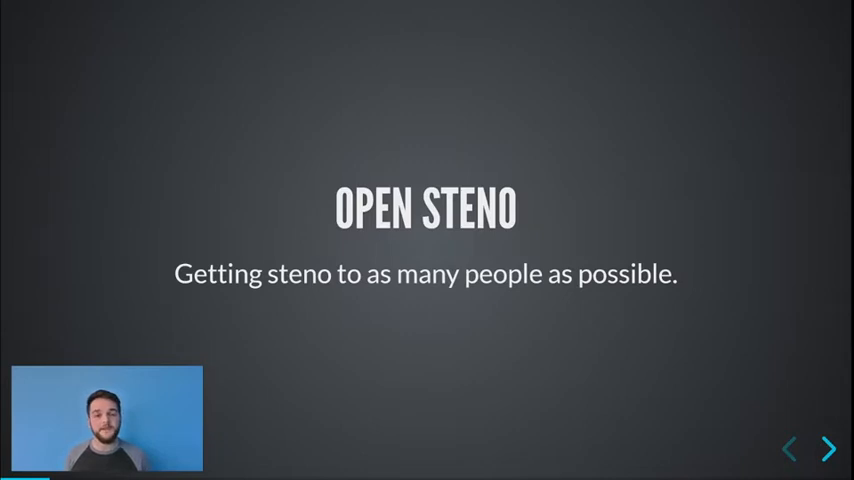
{"action": "left_click", "coordinate": [828, 449]}
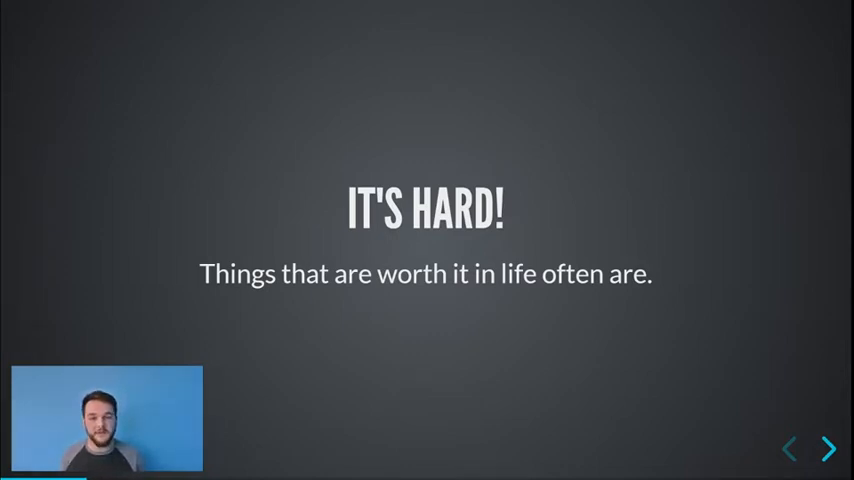
Step: Advance past 'It's hard!' to the Open Steno Project website slide captioned 'Since 2010'
{"action": "left_click", "coordinate": [829, 449]}
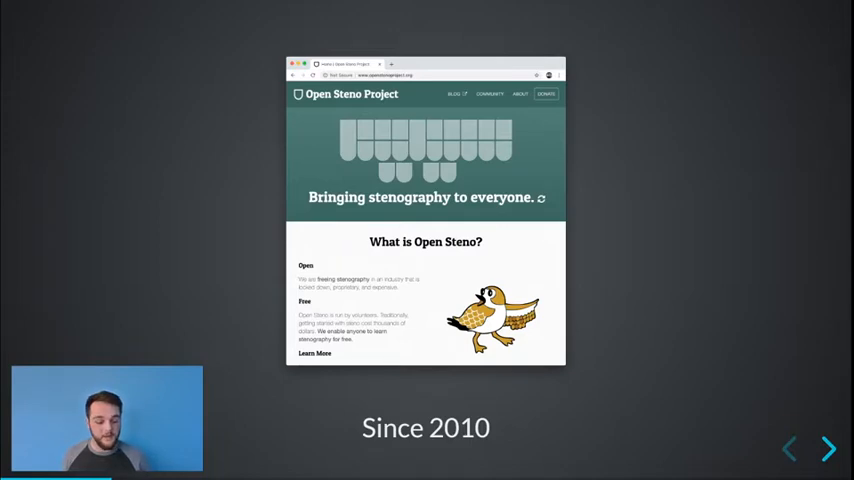
{"action": "left_click", "coordinate": [829, 448]}
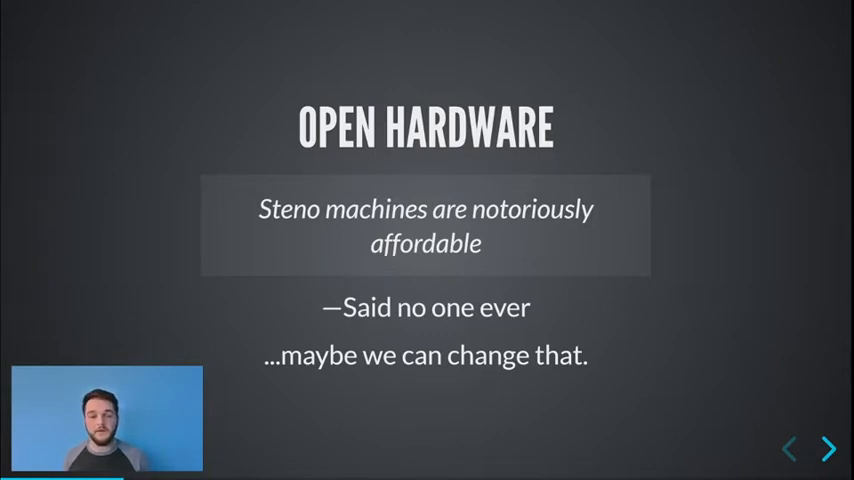
Step: Advance past Open Hardware to the 'Failure is less than 225' slide
{"action": "left_click", "coordinate": [829, 449]}
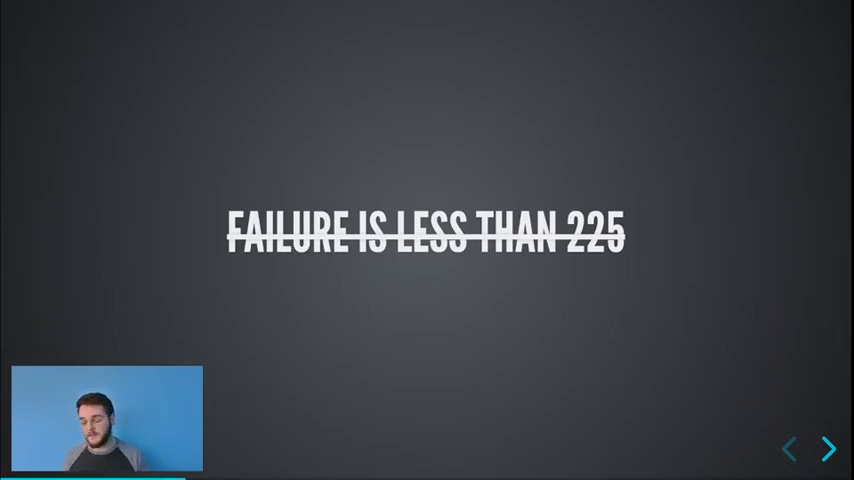
Step: Show the 2018 Open Steno survey question slide with its four answer options
{"action": "left_click", "coordinate": [829, 449]}
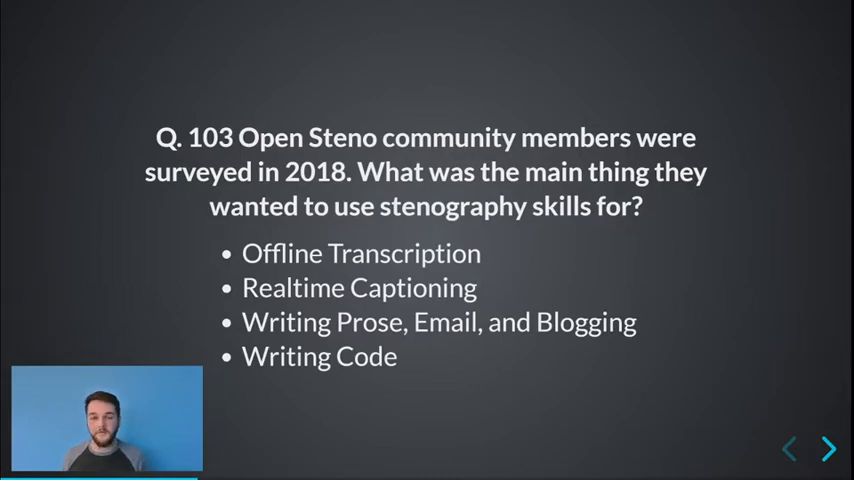
Step: Advance to the 'Self-teaching' slide with five bullets ending 'Steno rules!'
{"action": "left_click", "coordinate": [829, 448]}
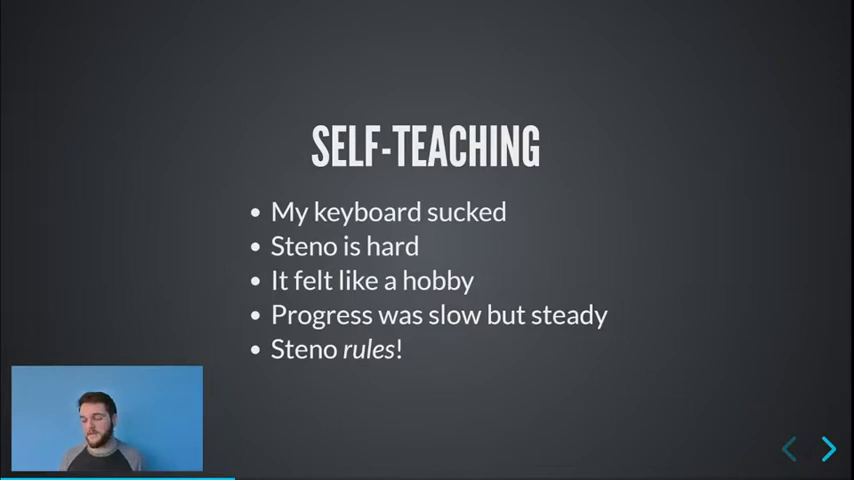
Step: Advance past 'Let's dive in' to the 'How to do it' slide subtitled 'oh boy!'
{"action": "left_click", "coordinate": [828, 449]}
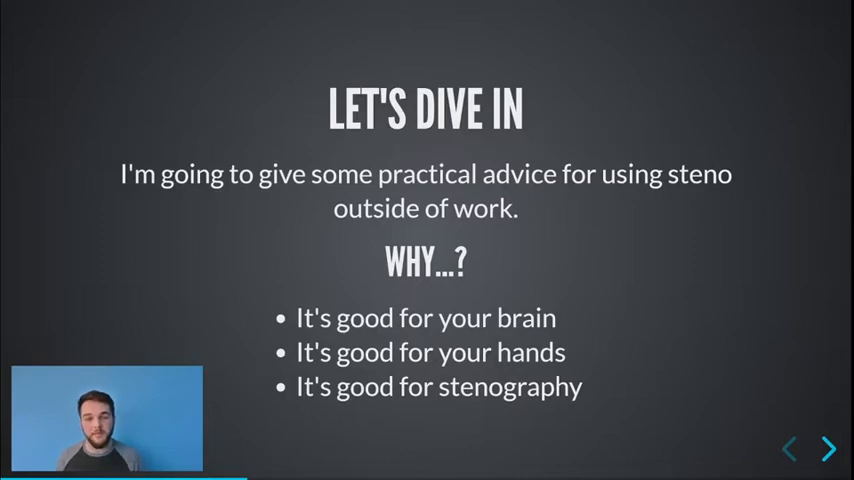
{"action": "left_click", "coordinate": [828, 448]}
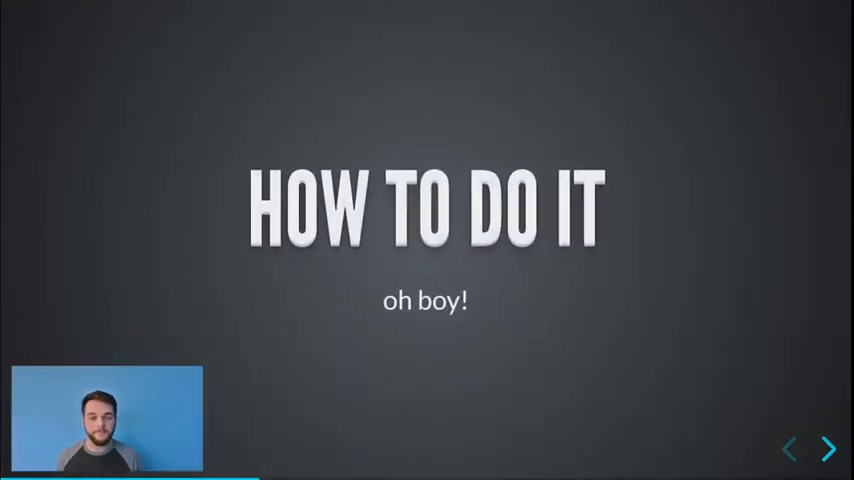
Step: Show the 'How to do it — from the head' section slide
{"action": "left_click", "coordinate": [830, 448]}
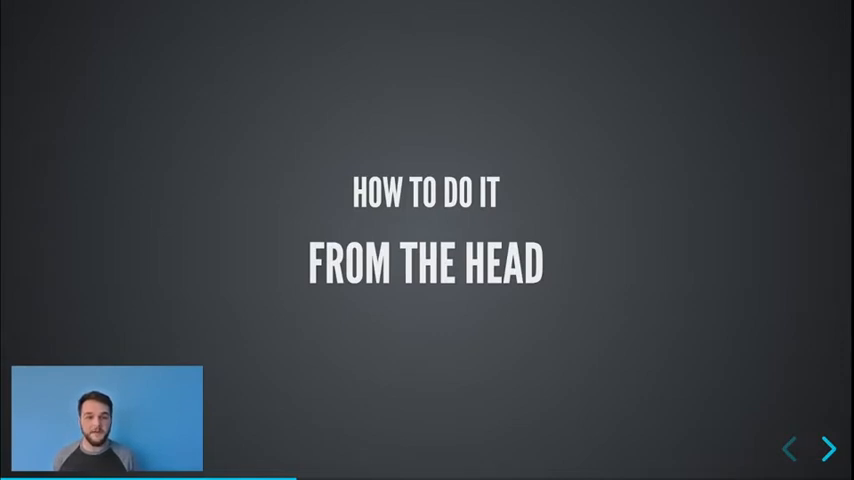
Step: Show the demo slide pairing a text editor with split steno keyboard video
{"action": "left_click", "coordinate": [830, 449]}
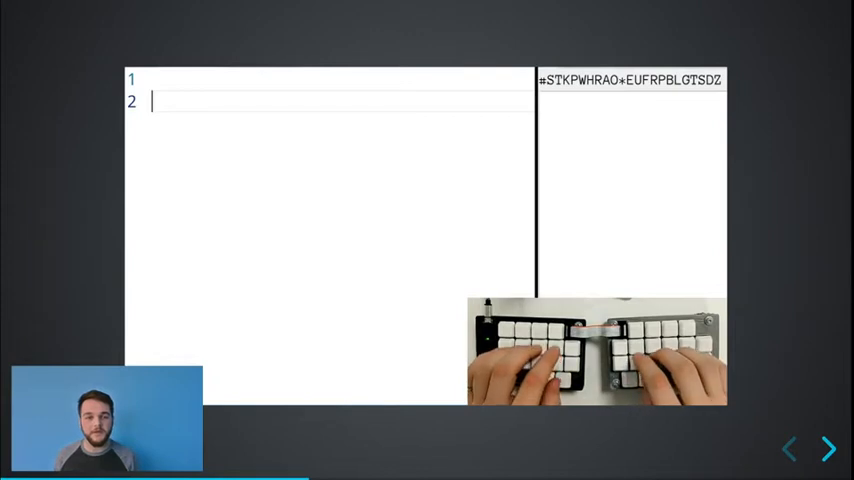
{"action": "type", "text": "uh, test?"}
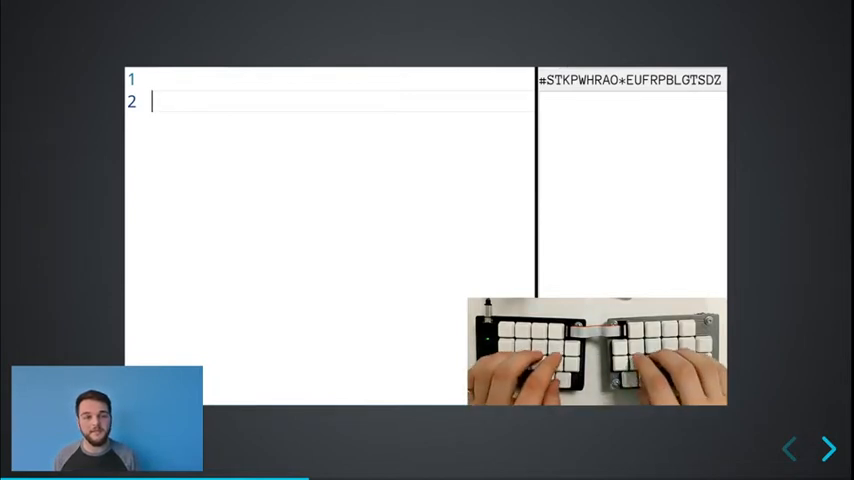
{"action": "type", "text": "uh, test?"}
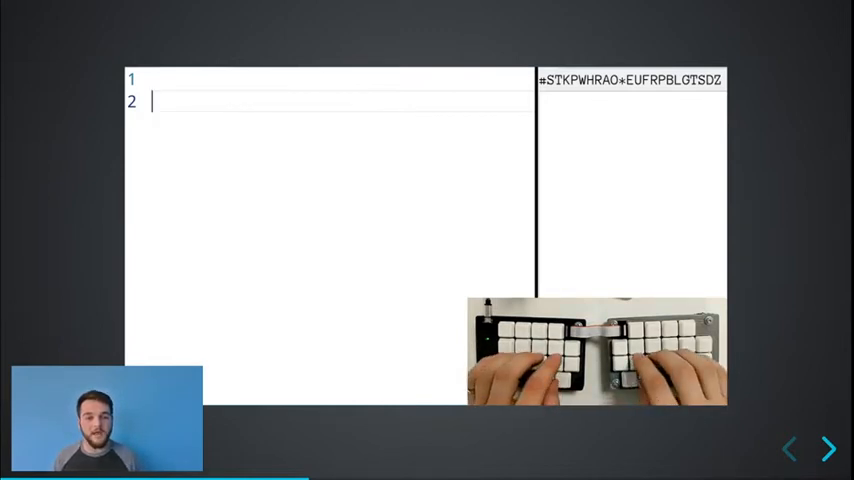
{"action": "type", "text": "uh, test?"}
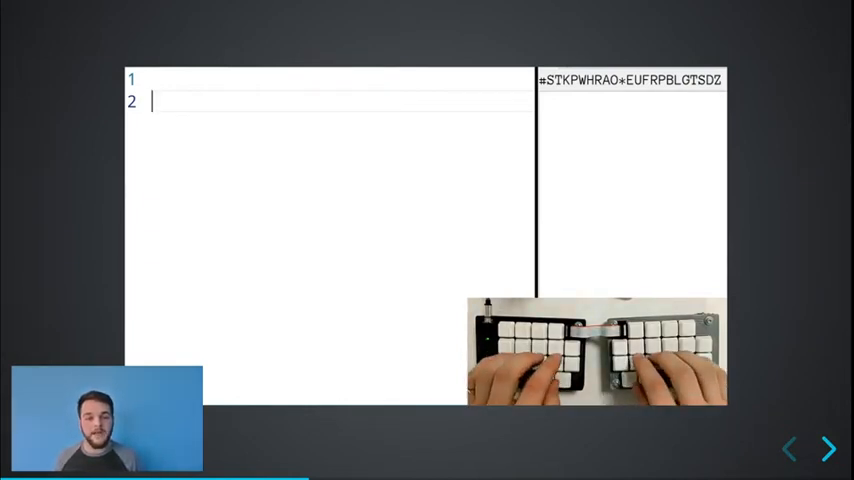
{"action": "type", "text": "uh, test?"}
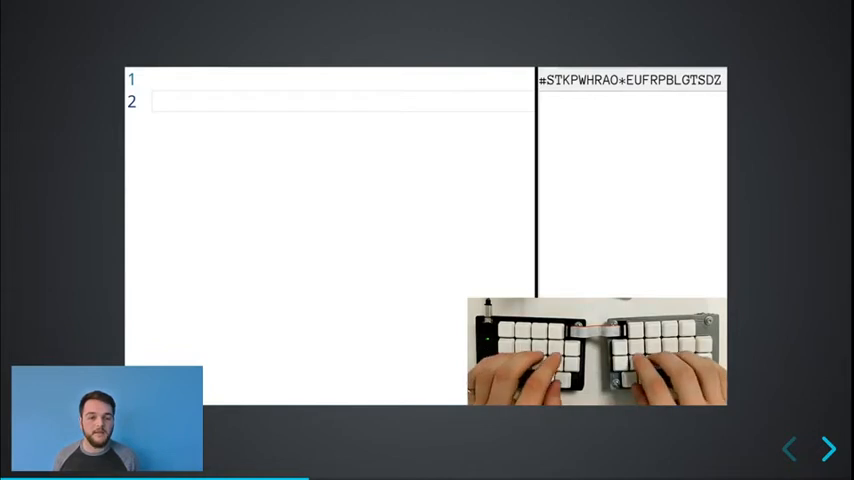
{"action": "type", "text": "uh, test?"}
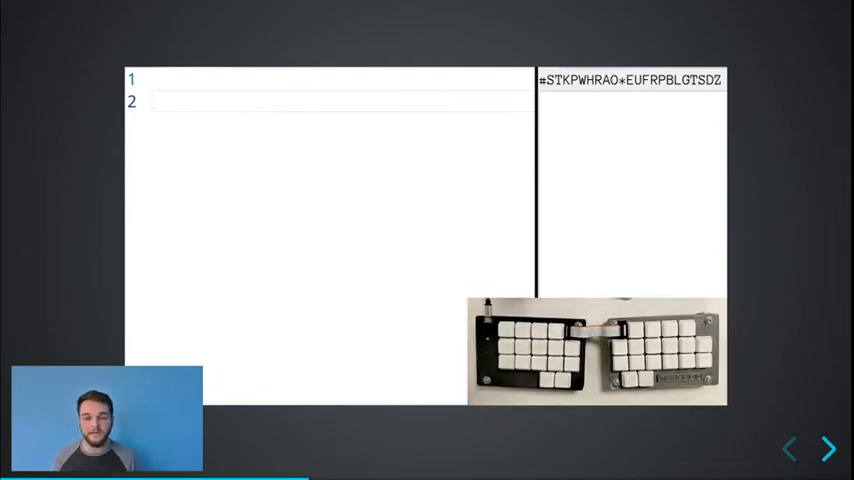
{"action": "left_click", "coordinate": [828, 448]}
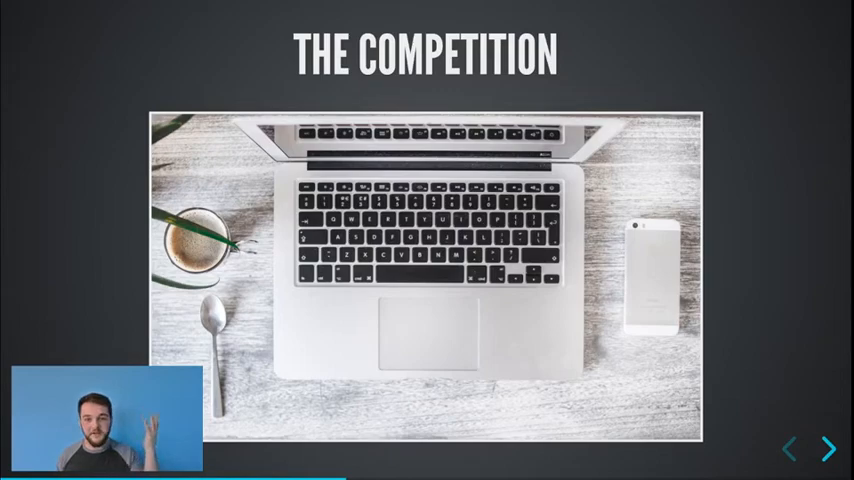
Step: Advance past 'The Competition' laptop photo to the 'Fingerspell!' title slide
{"action": "left_click", "coordinate": [831, 446]}
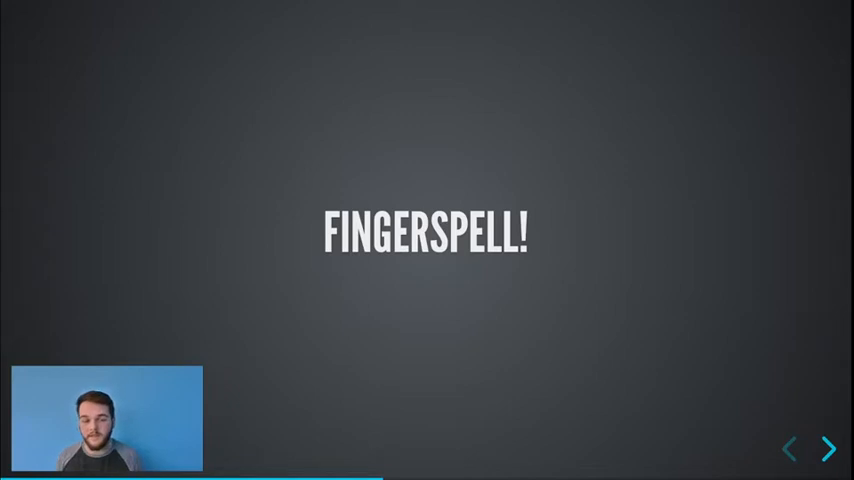
Step: Advance past the FINGERSPELL! slide to the True or False slide
{"action": "left_click", "coordinate": [829, 449]}
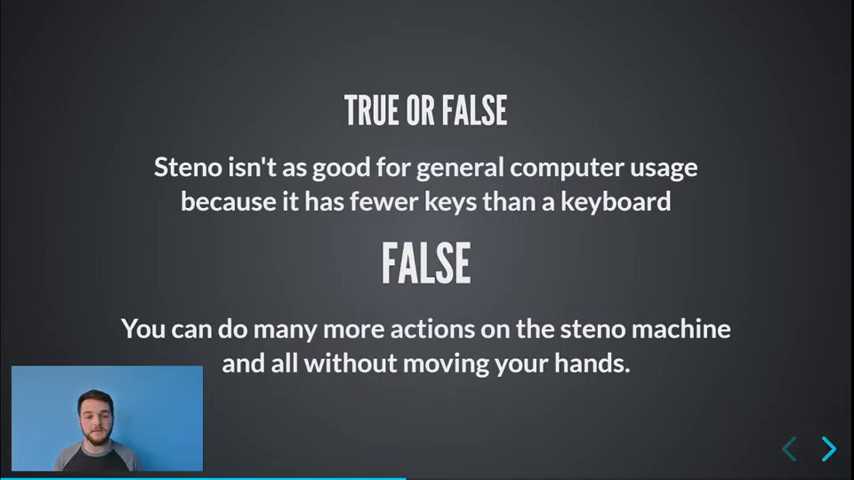
Step: Advance from the FALSE answer to the keyboard versus steno comparison slide
{"action": "left_click", "coordinate": [829, 449]}
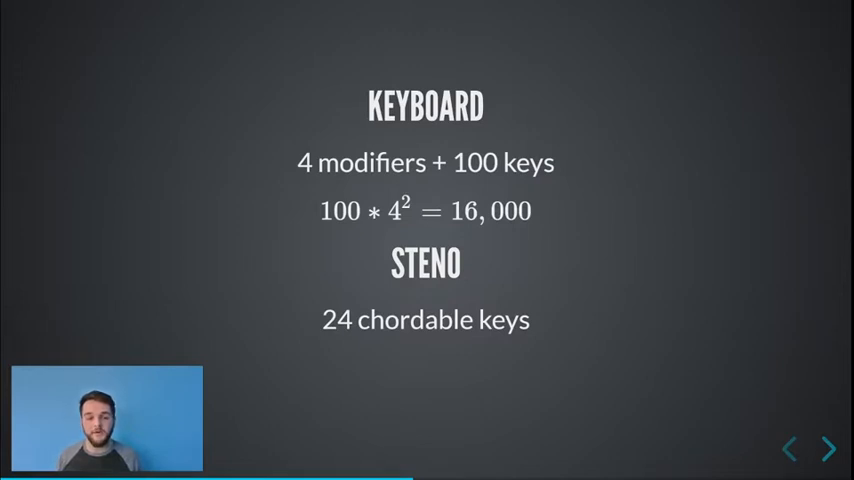
Step: Reveal steno's 2^24 = 16,777,216 combinations on the comparison slide
{"action": "left_click", "coordinate": [829, 448]}
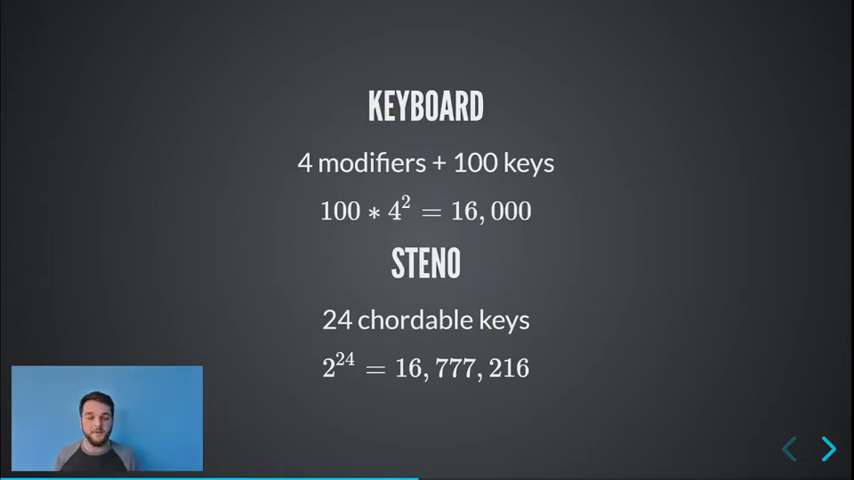
Step: Advance past the key-count comparison to the Arrows and Word Left / Word Right slide
{"action": "left_click", "coordinate": [828, 448]}
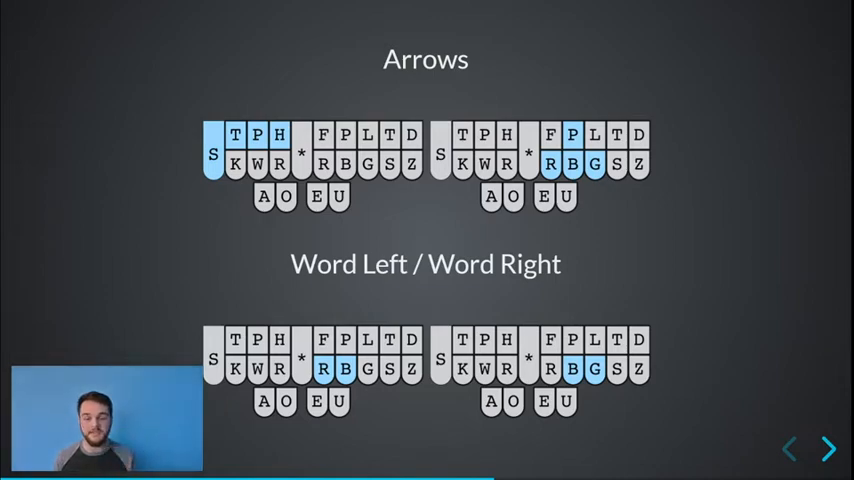
Step: Advance from the Arrows chord slide to the Home / End and Page Up / Page Down slide
{"action": "left_click", "coordinate": [829, 448]}
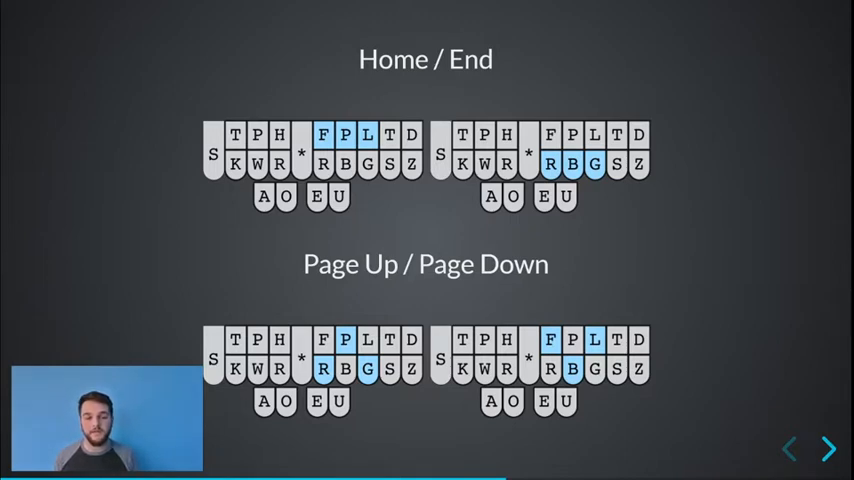
Step: Advance to the lorem ipsum text-navigation demo slide with steno strokes
{"action": "left_click", "coordinate": [829, 449]}
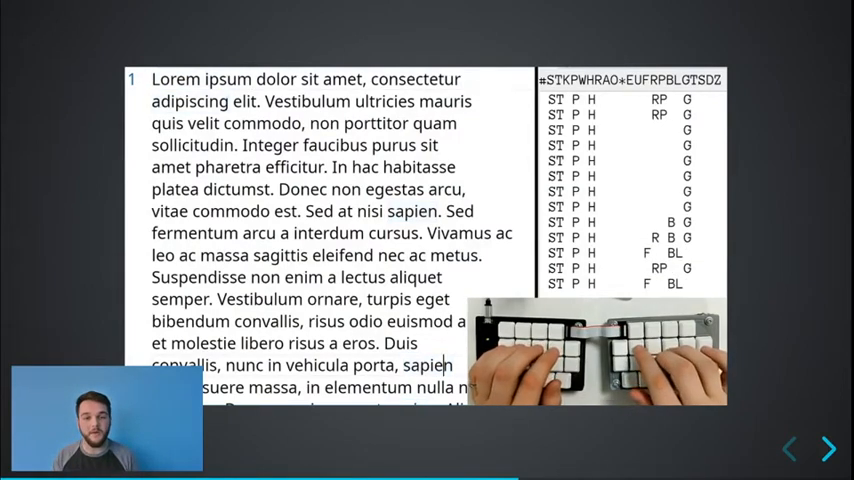
Step: Scroll through the text-selection demo, then advance to the next demo
{"action": "scroll", "scroll_direction": "down", "scroll_amount": 3}
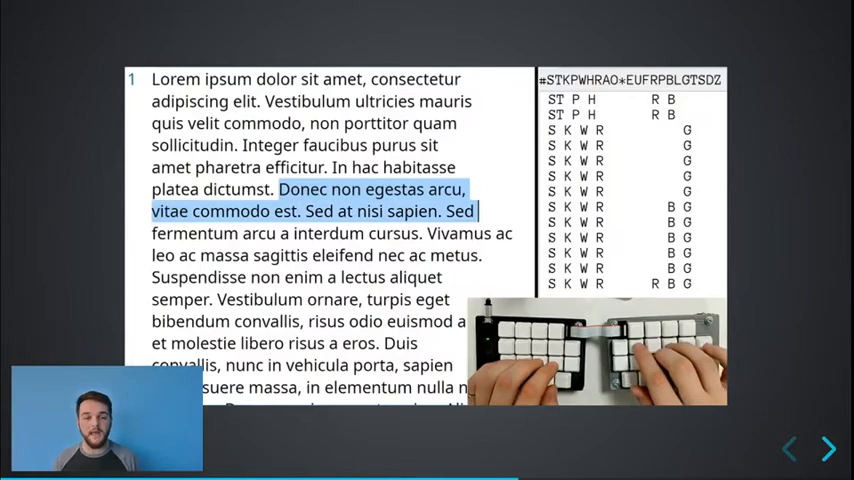
{"action": "scroll", "scroll_direction": "down", "scroll_amount": 3}
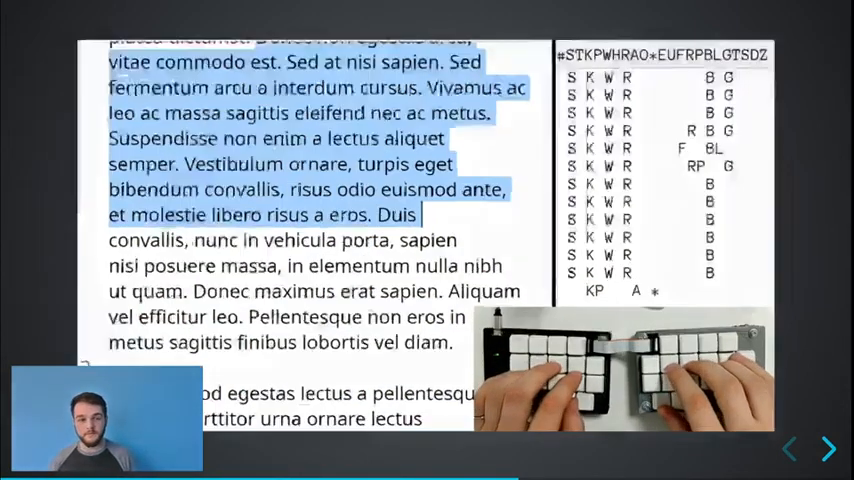
{"action": "left_click", "coordinate": [830, 449]}
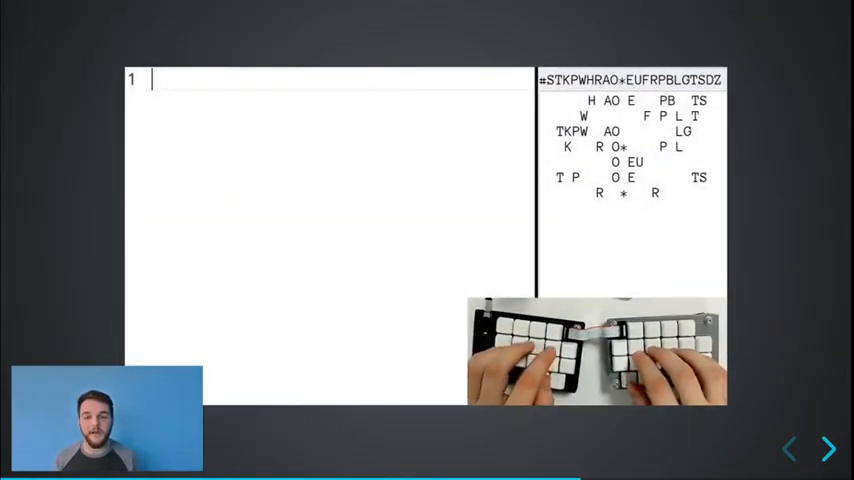
Step: Type five URLs from google.com/photos to GitHub plover issues, then advance to Coding
{"action": "type", "text": "https://google.com/photos"}
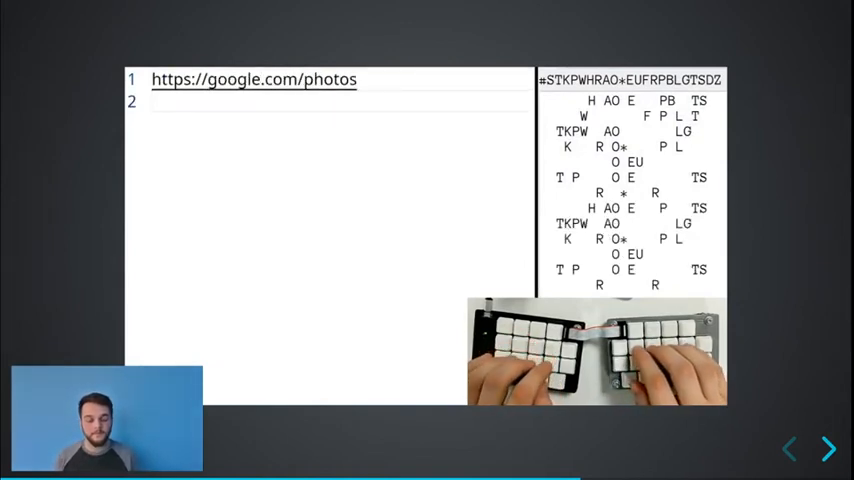
{"action": "type", "text": "www.openstenoproject.org"}
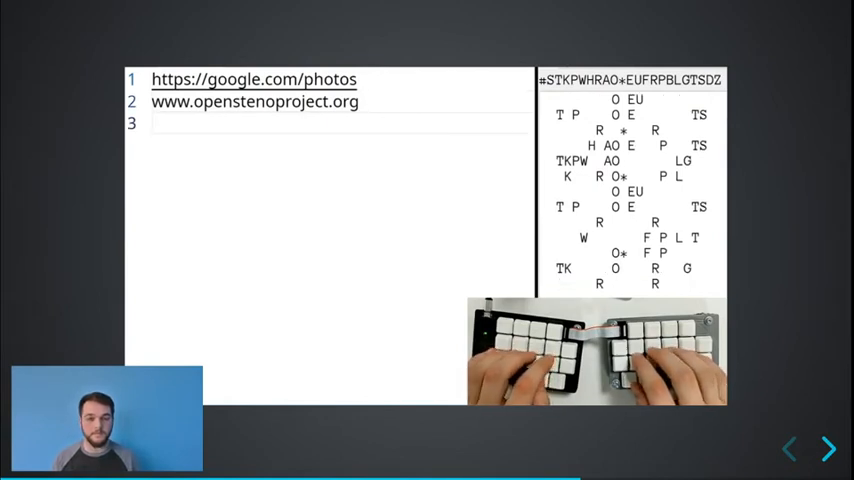
{"action": "type", "text": "Amazon.co.uk"}
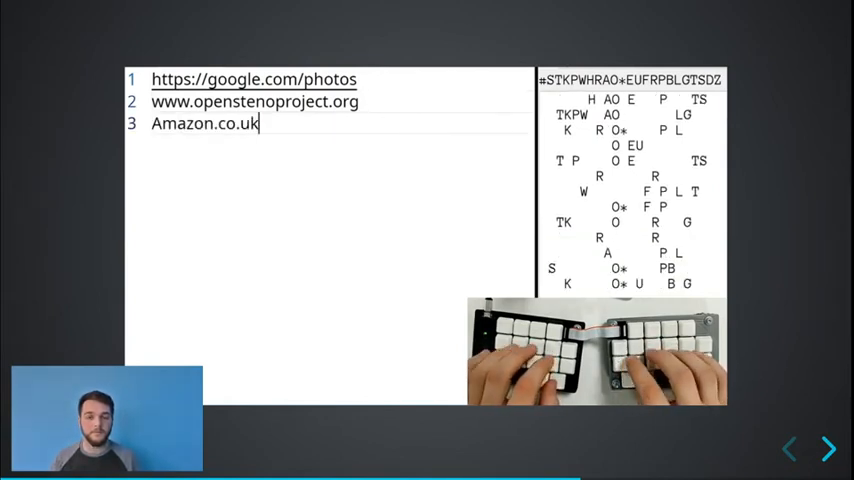
{"action": "key", "text": "Return"}
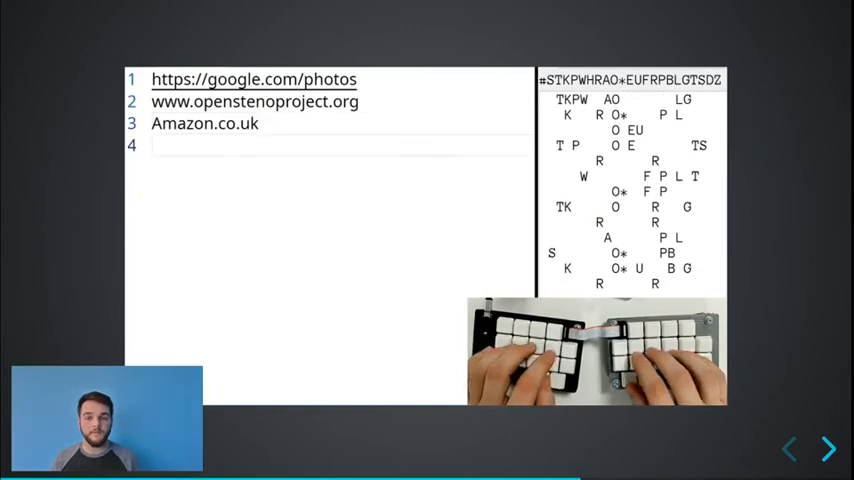
{"action": "type", "text": "https://www.stenofest.com"}
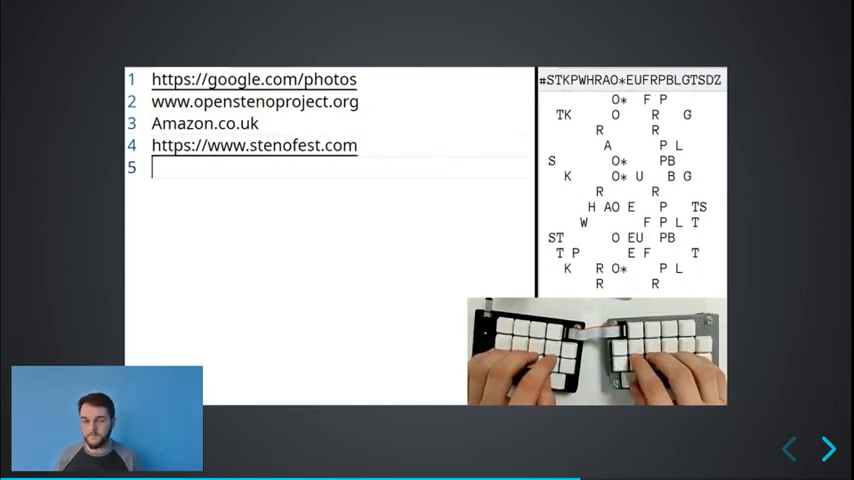
{"action": "type", "text": "https://GitHub"}
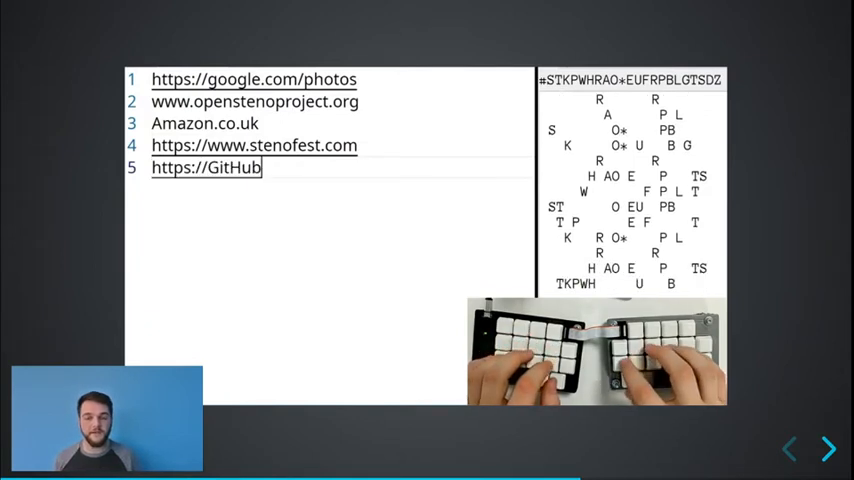
{"action": "type", "text": ".com/openstenoproject"}
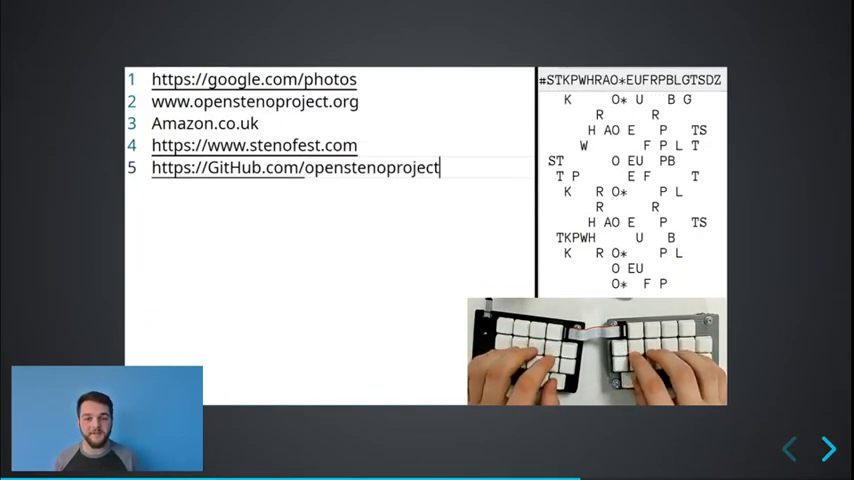
{"action": "type", "text": "/plover/issues"}
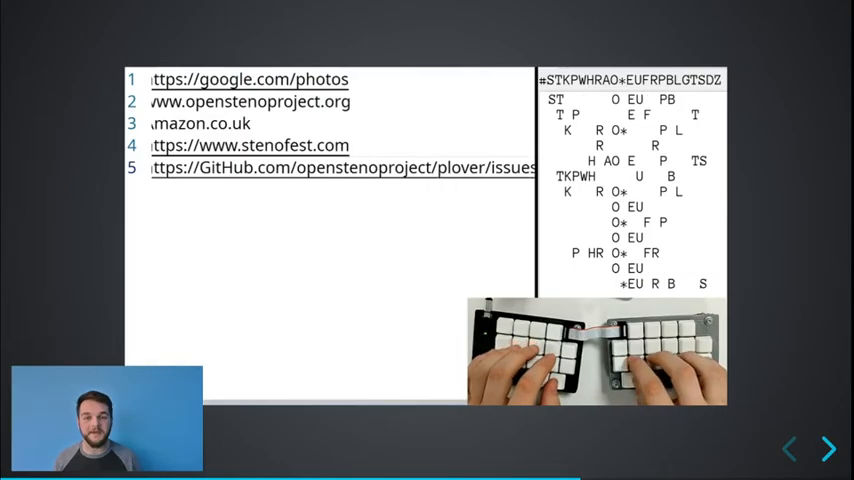
{"action": "left_click", "coordinate": [828, 449]}
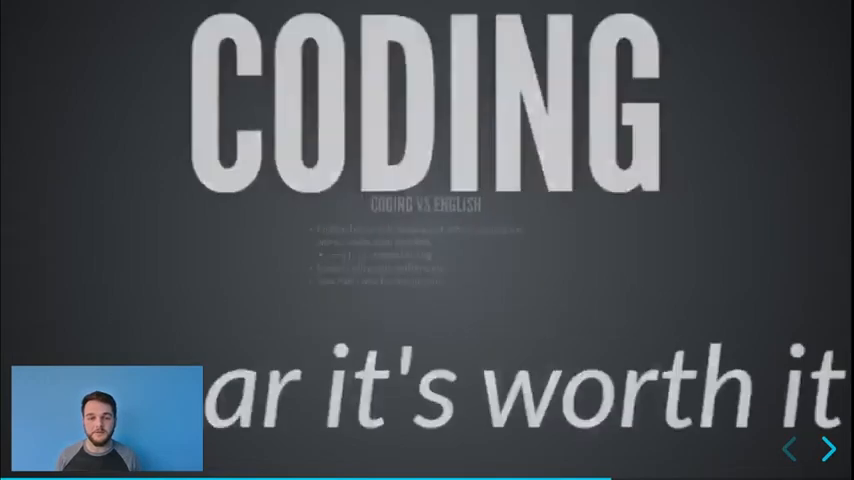
Step: Advance from the Coding vs English slide to the empty coding demo
{"action": "left_click", "coordinate": [829, 448]}
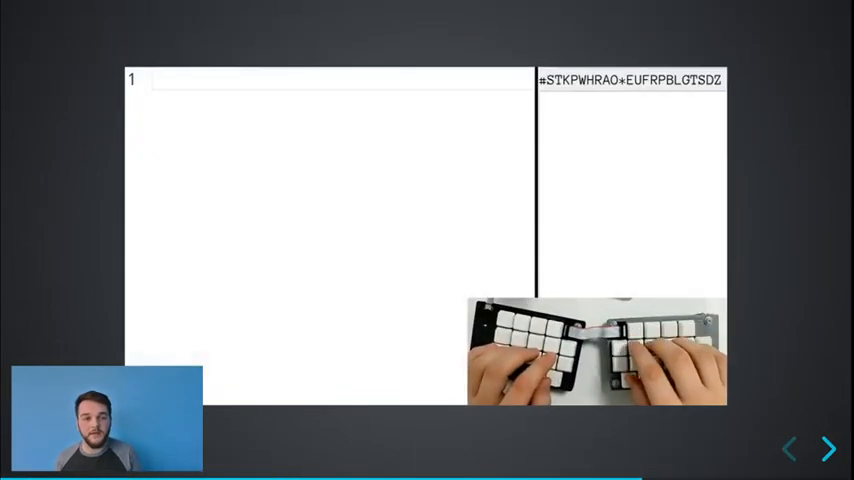
Step: Begin the coding demo by typing the // comment marker
{"action": "type", "text": "// Let's write a function."}
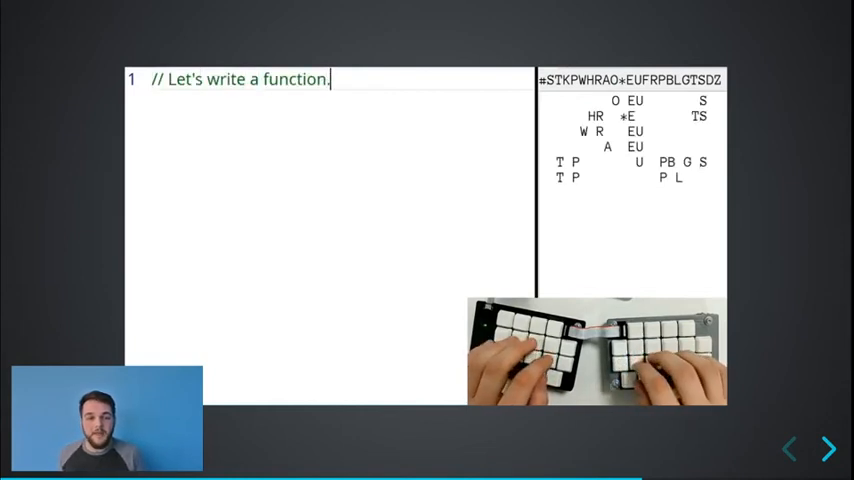
Step: Play the demo typing eventGreeting with the message `I'm so excited to be talking at ${event}`
{"action": "type", "text": "const event"}
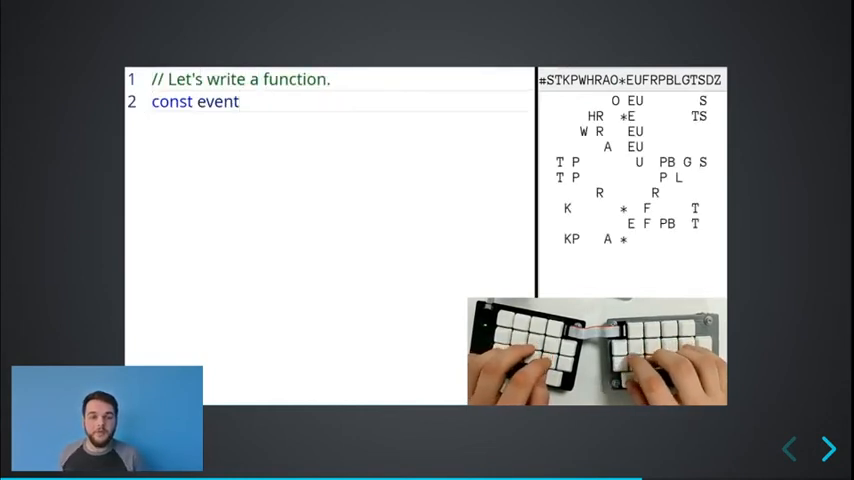
{"action": "type", "text": "Greeting = event => {"}
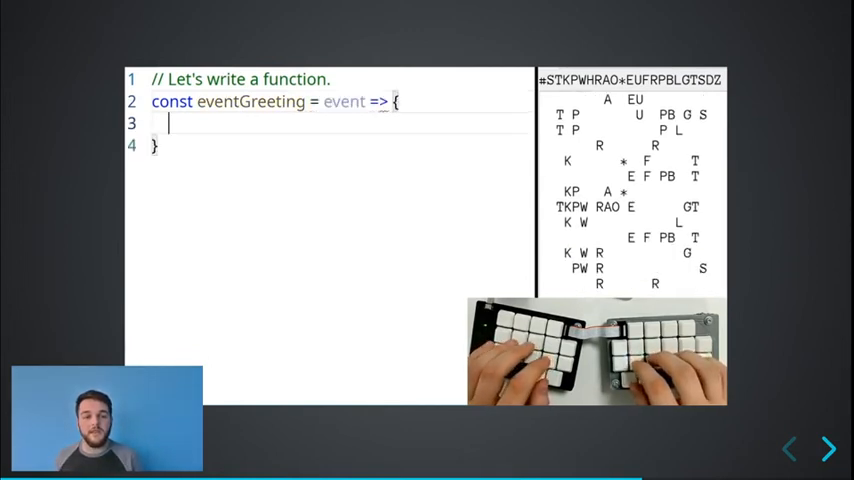
{"action": "type", "text": "const message ="}
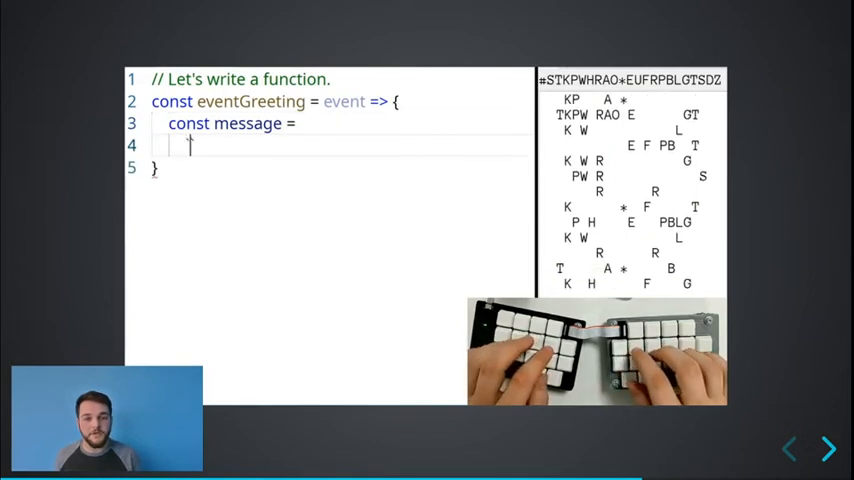
{"action": "type", "text": "`I'm so"}
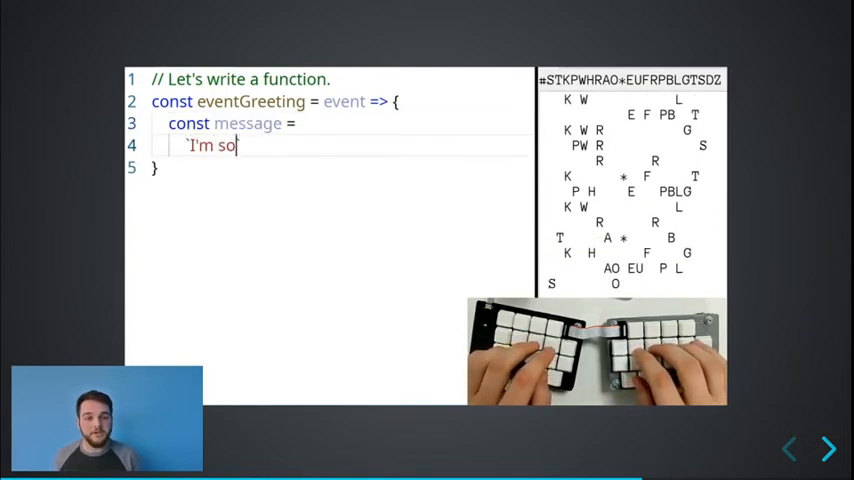
{"action": "type", "text": "excited to be talking at"}
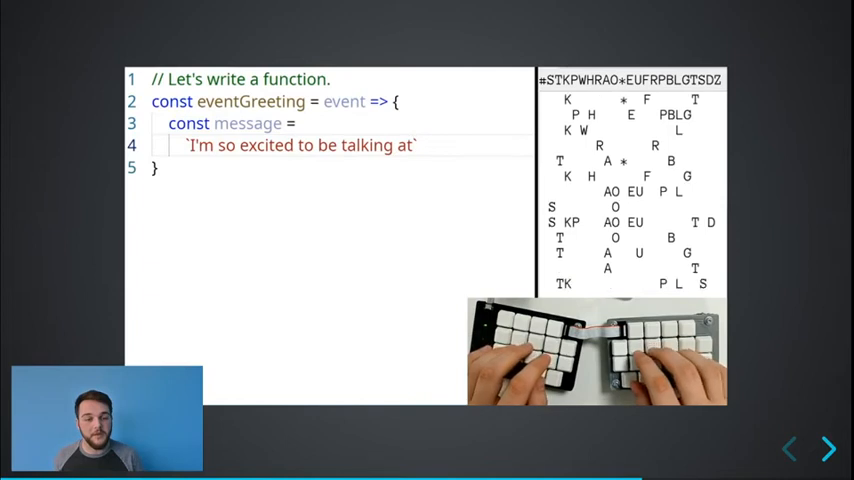
{"action": "type", "text": "${event}!"}
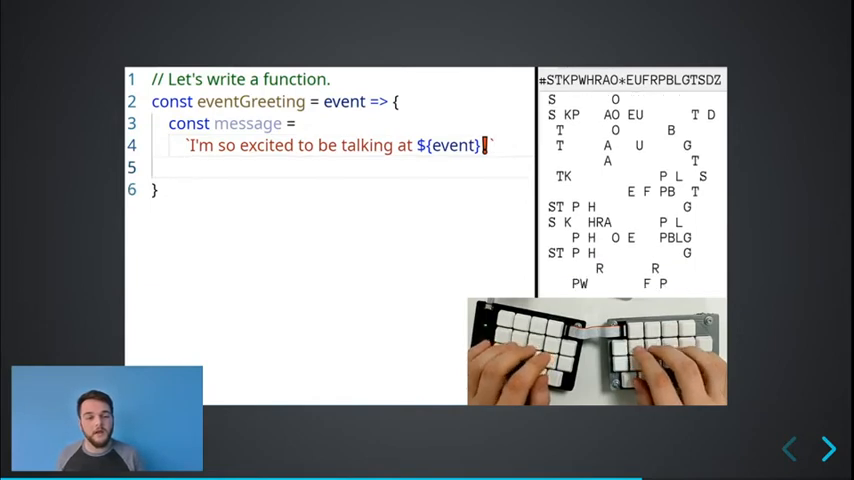
Step: Let the demo add console.log, TODO and return, then advance to the StenoMod slide
{"action": "type", "text": "console.log()"}
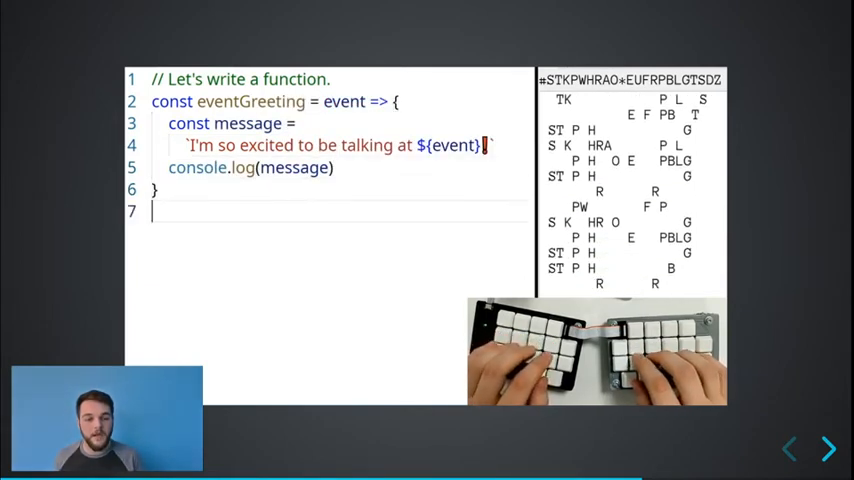
{"action": "type", "text": "// TODO: be more sincere."}
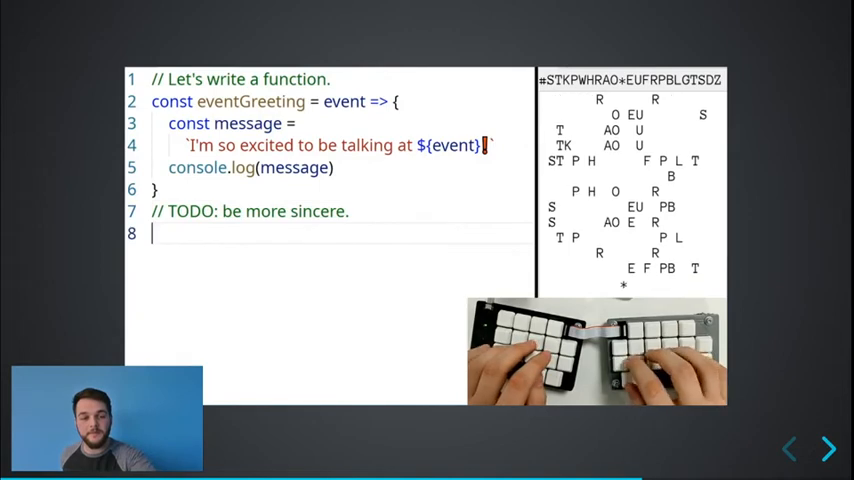
{"action": "type", "text": "eventGreeting('StenoFest'"}
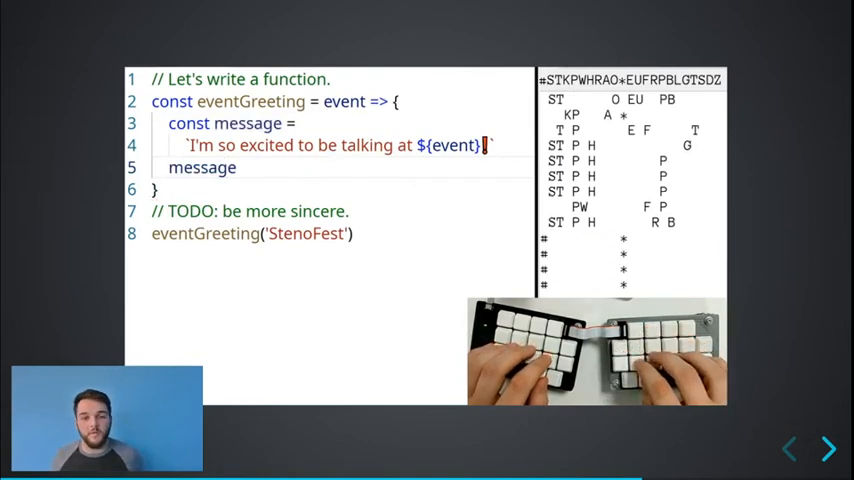
{"action": "type", "text": "return"}
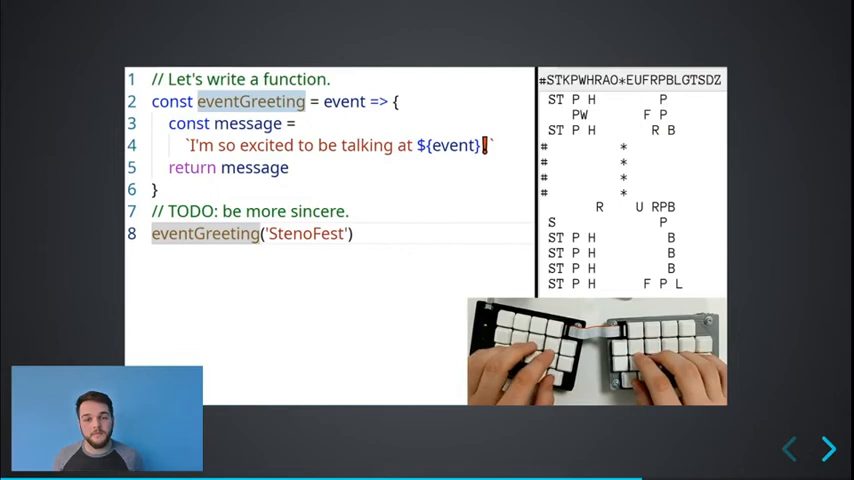
{"action": "type", "text": "console.log("}
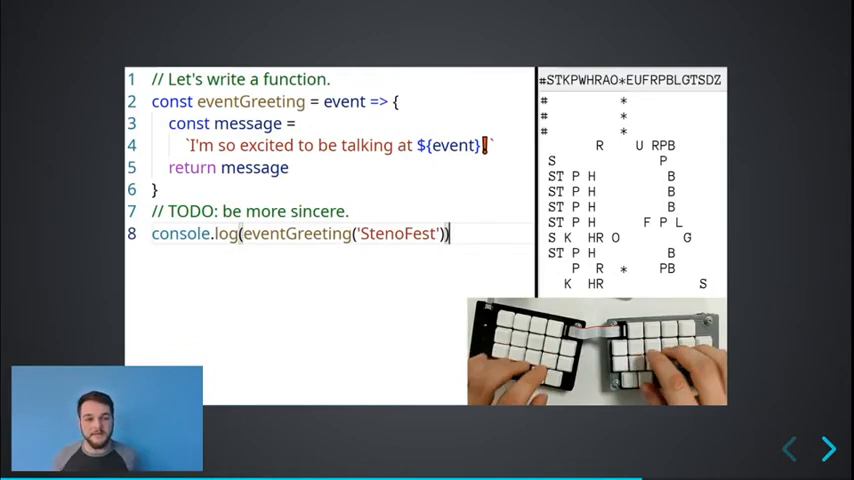
{"action": "left_click", "coordinate": [828, 449]}
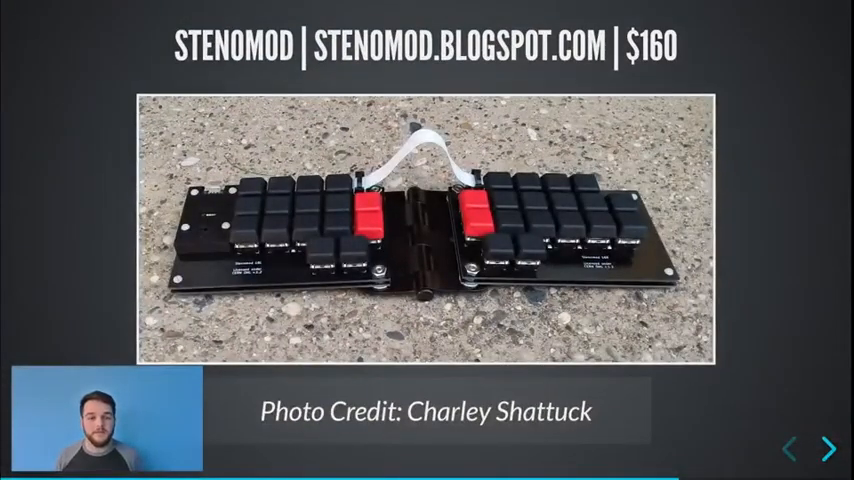
Step: Advance from the StenoMod slide to the Soft/HRUF keyboard slide priced at $138
{"action": "left_click", "coordinate": [830, 446]}
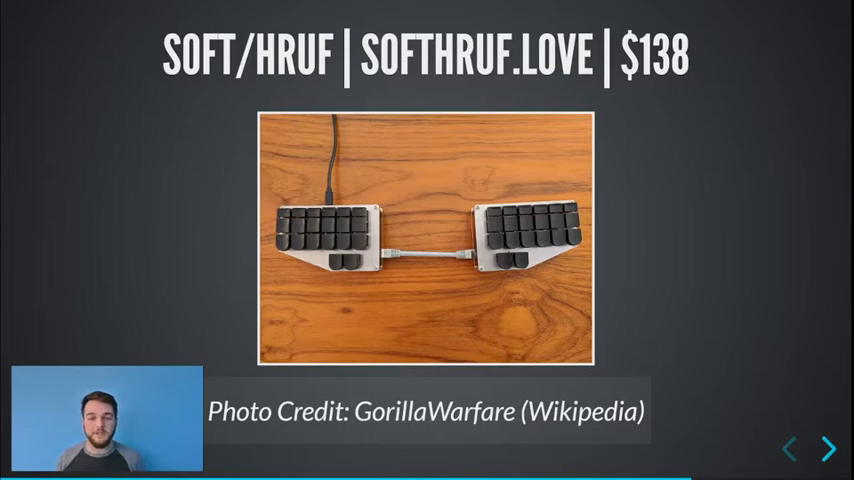
Step: Show the DIWHY? slide on portability, height, LEDs and hackability, then advance to the lorem ipsum demo
{"action": "left_click", "coordinate": [831, 448]}
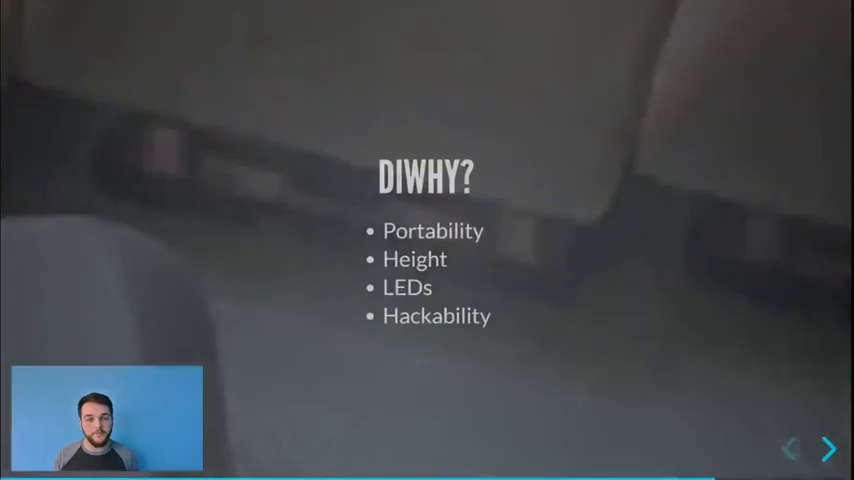
{"action": "left_click", "coordinate": [829, 449]}
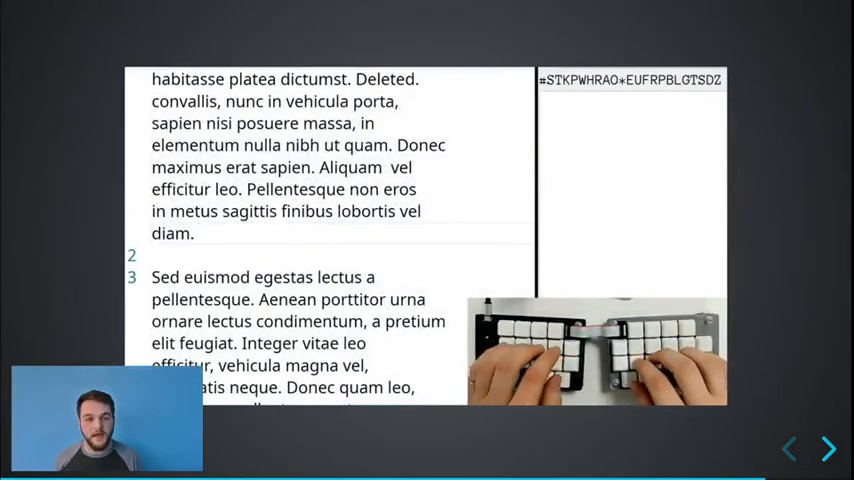
Step: Watch steno strokes page through the lorem ipsum document down to empty line 9
{"action": "type", "text": "ST P H R"}
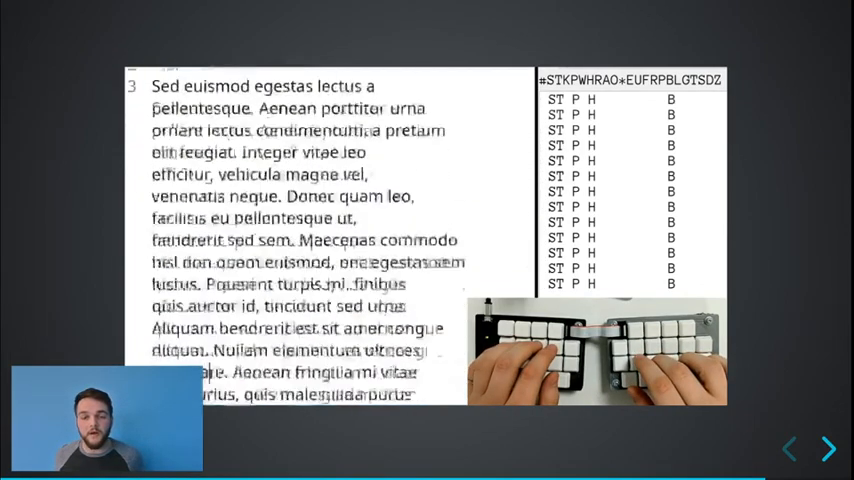
{"action": "scroll", "scroll_direction": "down", "scroll_amount": 3}
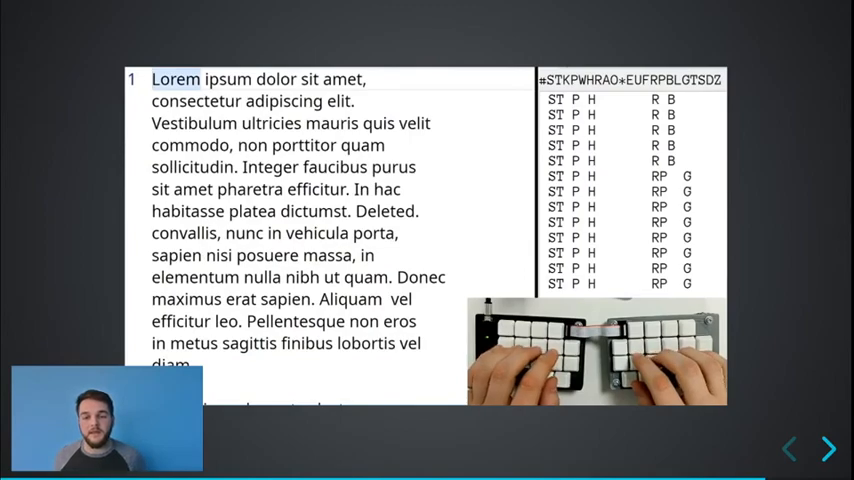
{"action": "scroll", "scroll_direction": "down", "scroll_amount": 3}
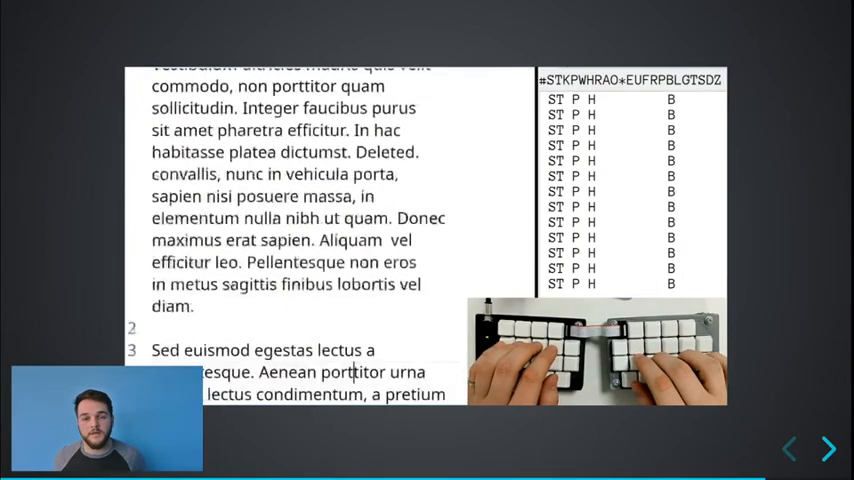
{"action": "scroll", "scroll_direction": "down", "scroll_amount": 3}
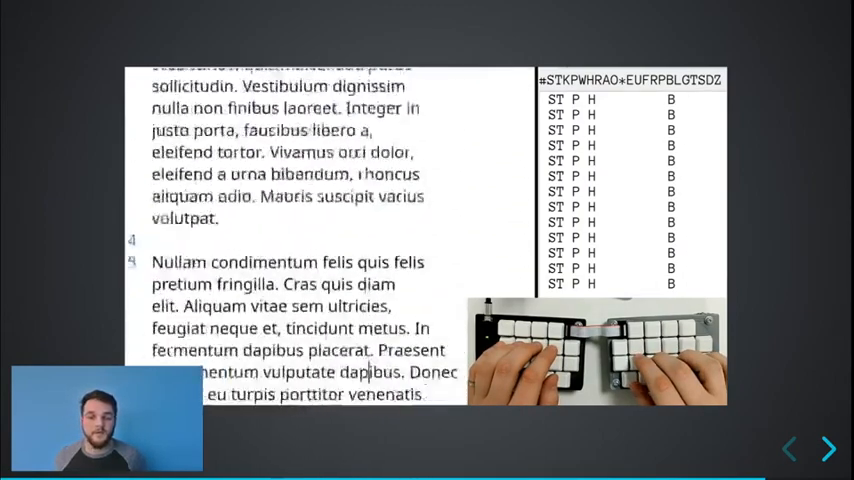
{"action": "scroll", "scroll_direction": "down", "scroll_amount": 3}
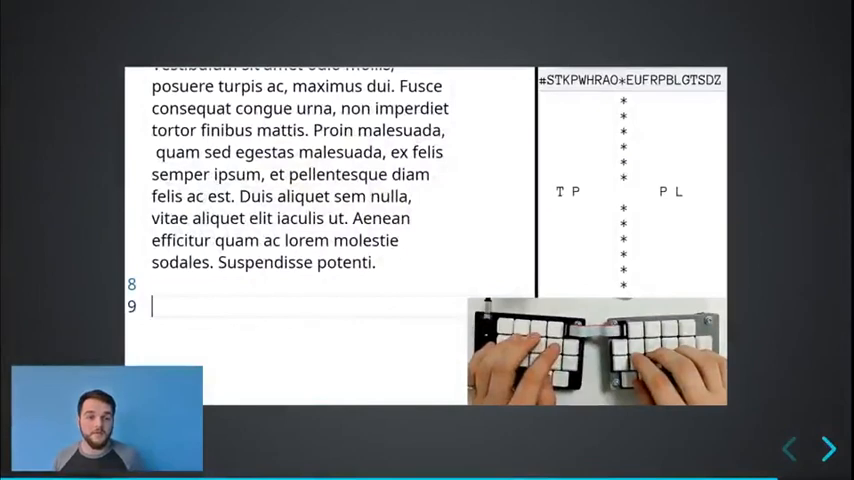
{"action": "type", "text": "Haha, very funny."}
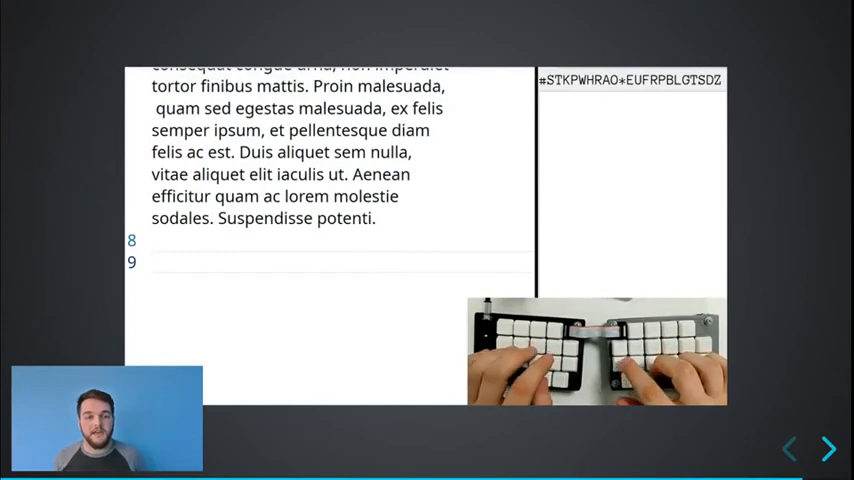
{"action": "type", "text": "ab"}
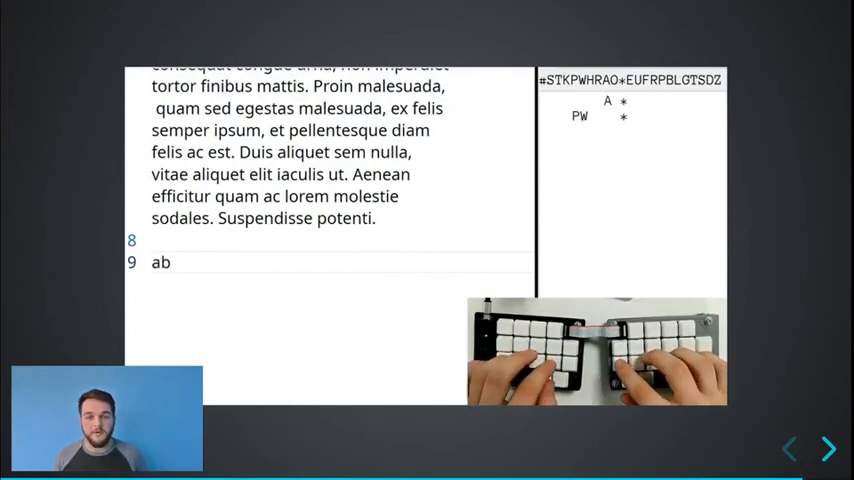
{"action": "type", "text": "cdefg"}
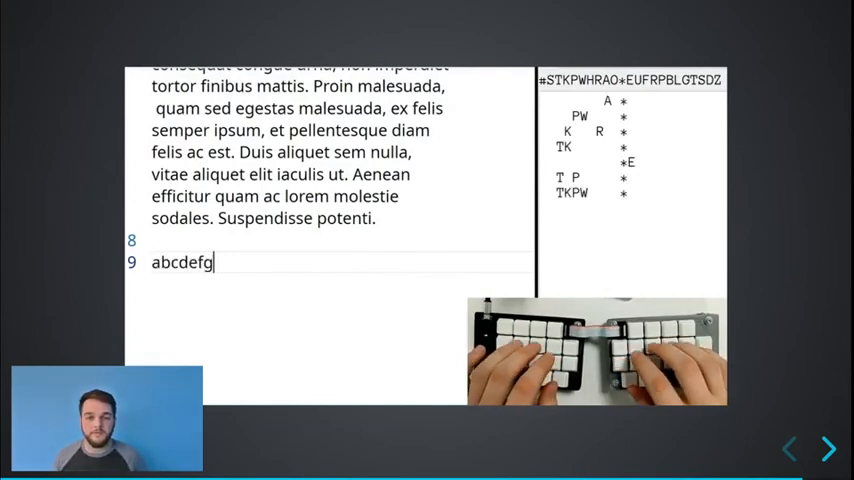
{"action": "type", "text": ". abcde"}
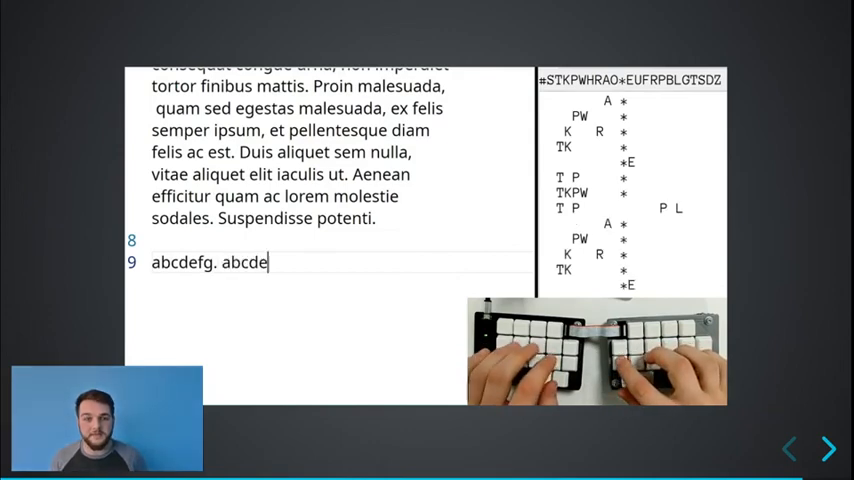
{"action": "type", "text": "fg"}
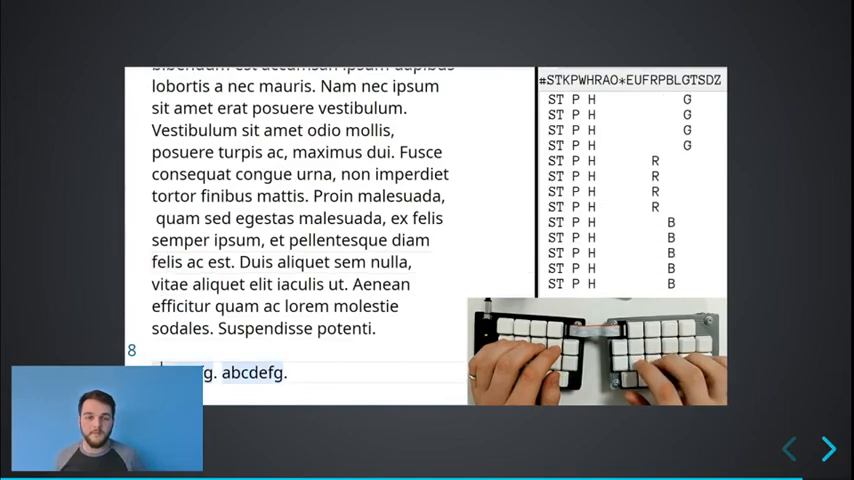
Step: Advance past the lorem ipsum fingerspelling demo to the 'Still with me?' slide
{"action": "left_click", "coordinate": [829, 449]}
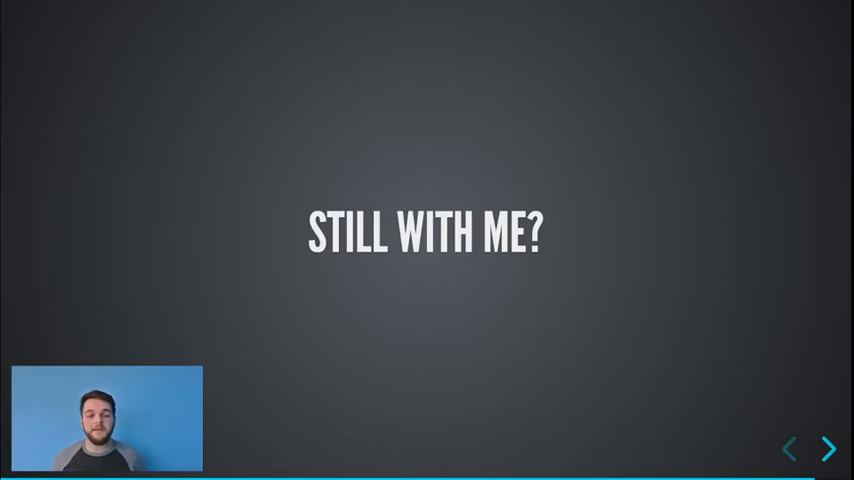
Step: Show the Open Steno True or False question, then reveal FALSE with four bullets
{"action": "left_click", "coordinate": [831, 449]}
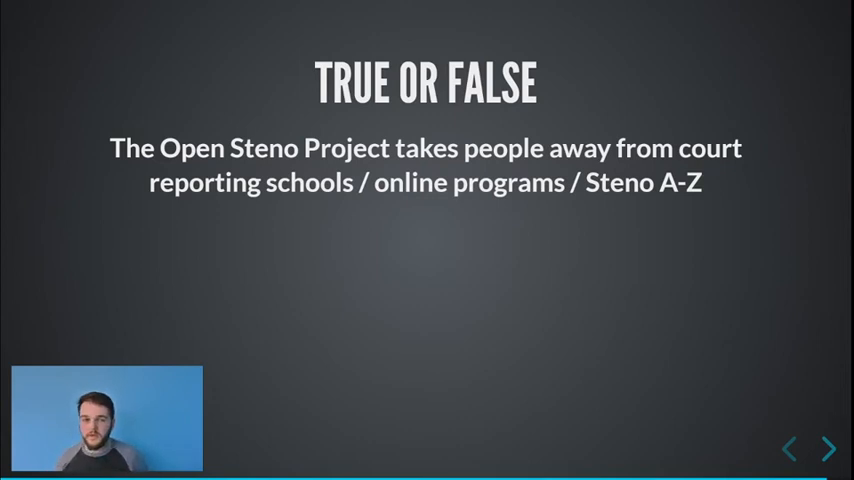
{"action": "left_click", "coordinate": [828, 449]}
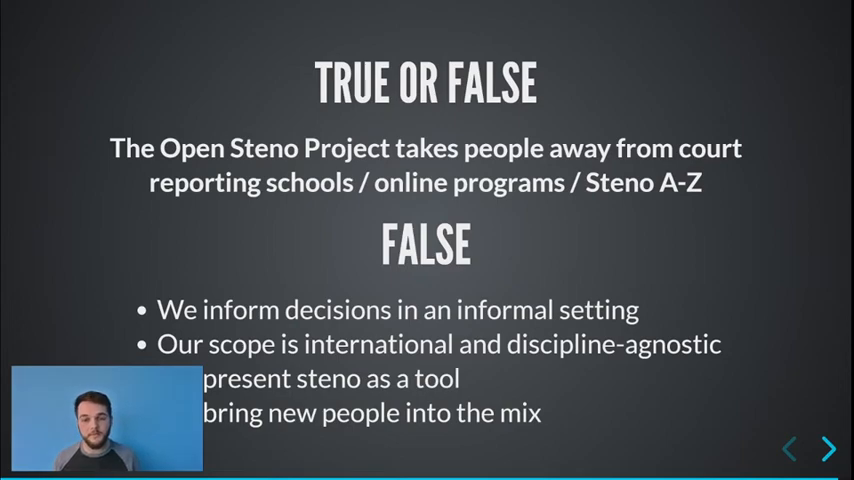
Step: Advance to the 'Let's move forward together' slide listing four calls to action
{"action": "left_click", "coordinate": [829, 448]}
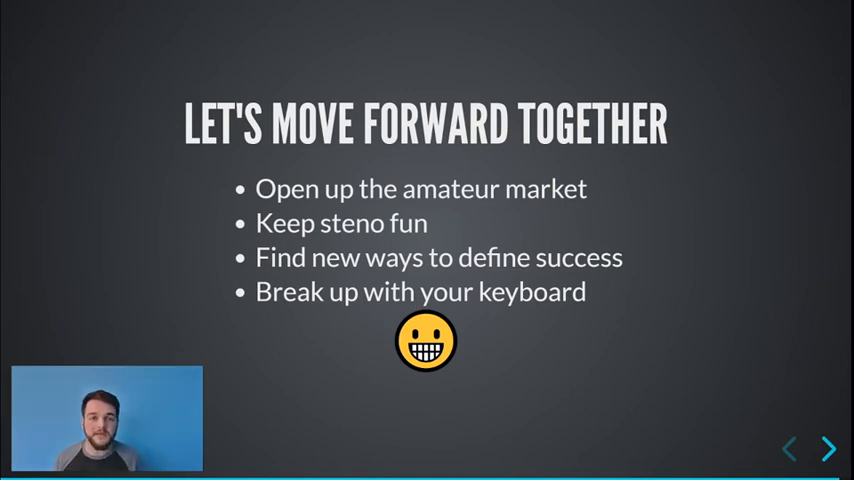
Step: Advance to the final 'Thank you' slide pointing to OpenSteno.org
{"action": "left_click", "coordinate": [829, 448]}
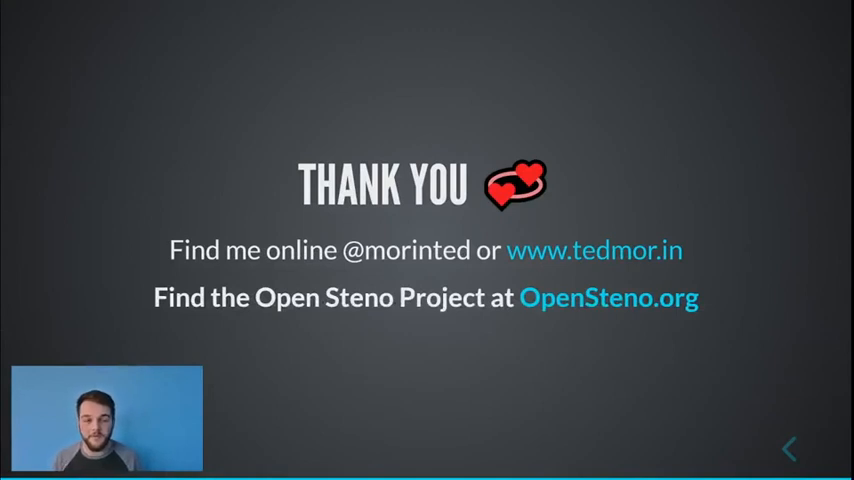